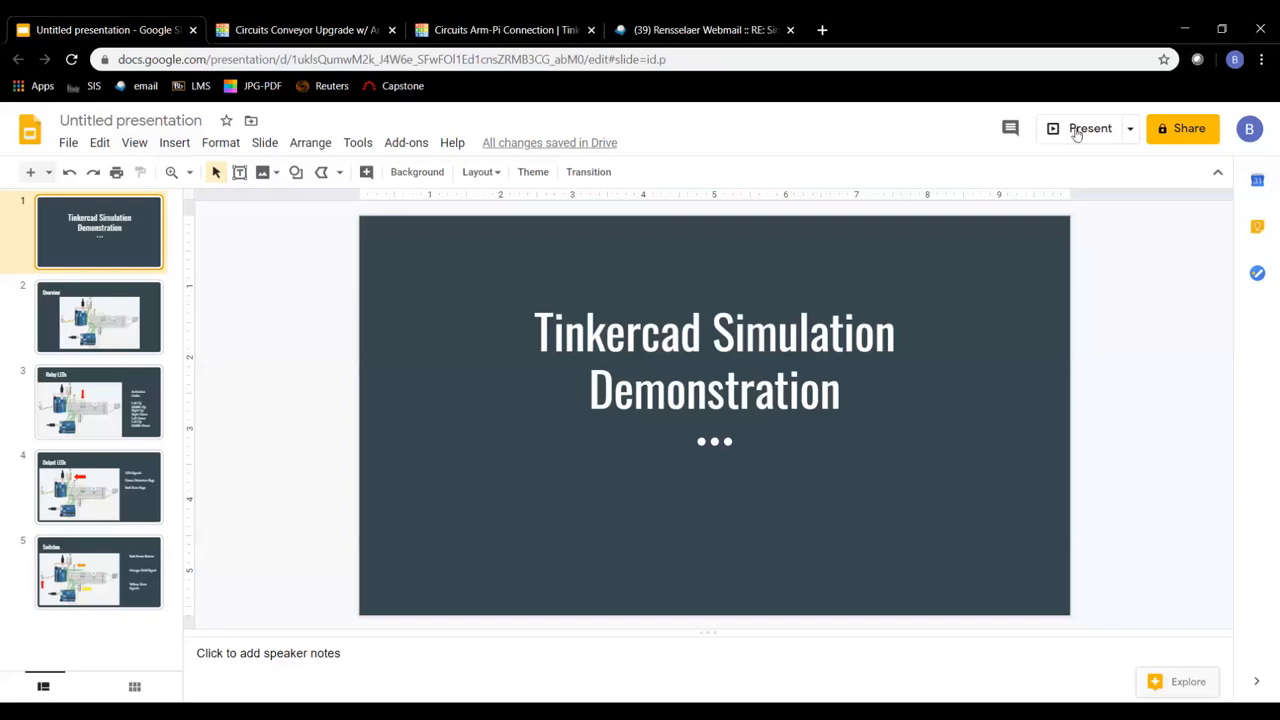
- Start presenting the Tinkercad Simulation Demonstration deck full screen from its title slide
click(1089, 128)
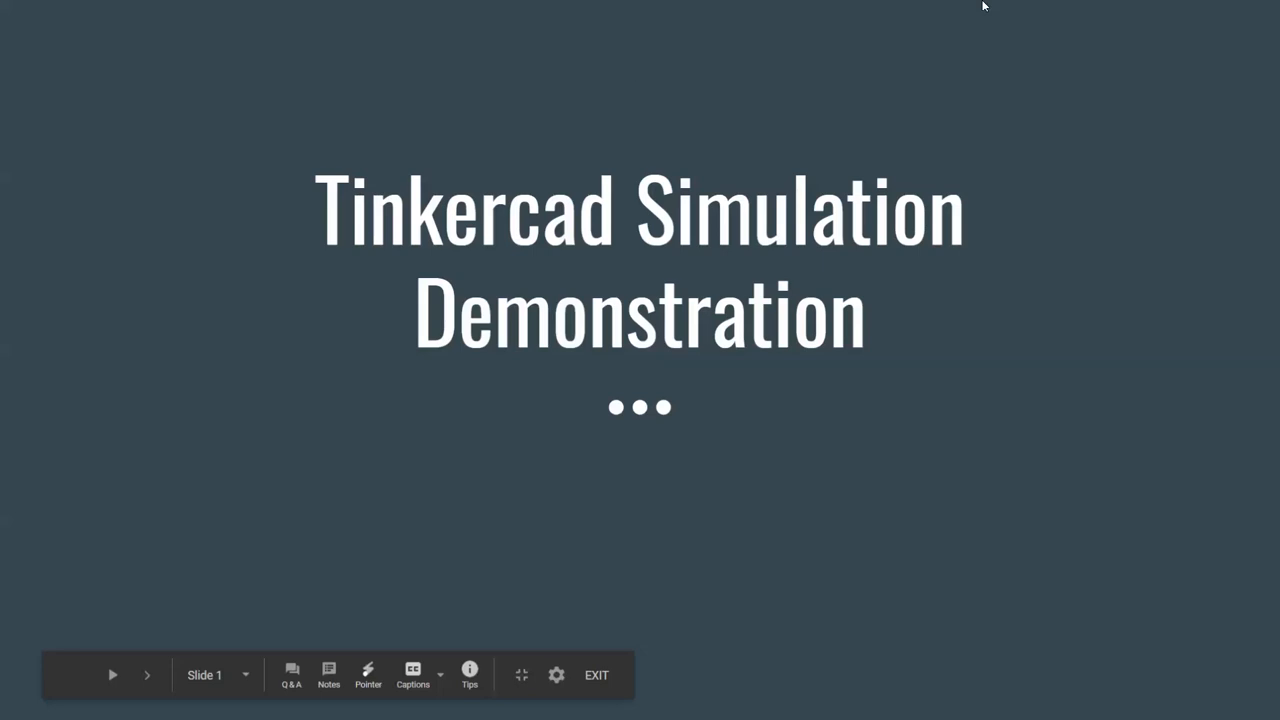
- Advance the slideshow to slide 2, the two-Arduino conveyor circuit Overview
click(146, 675)
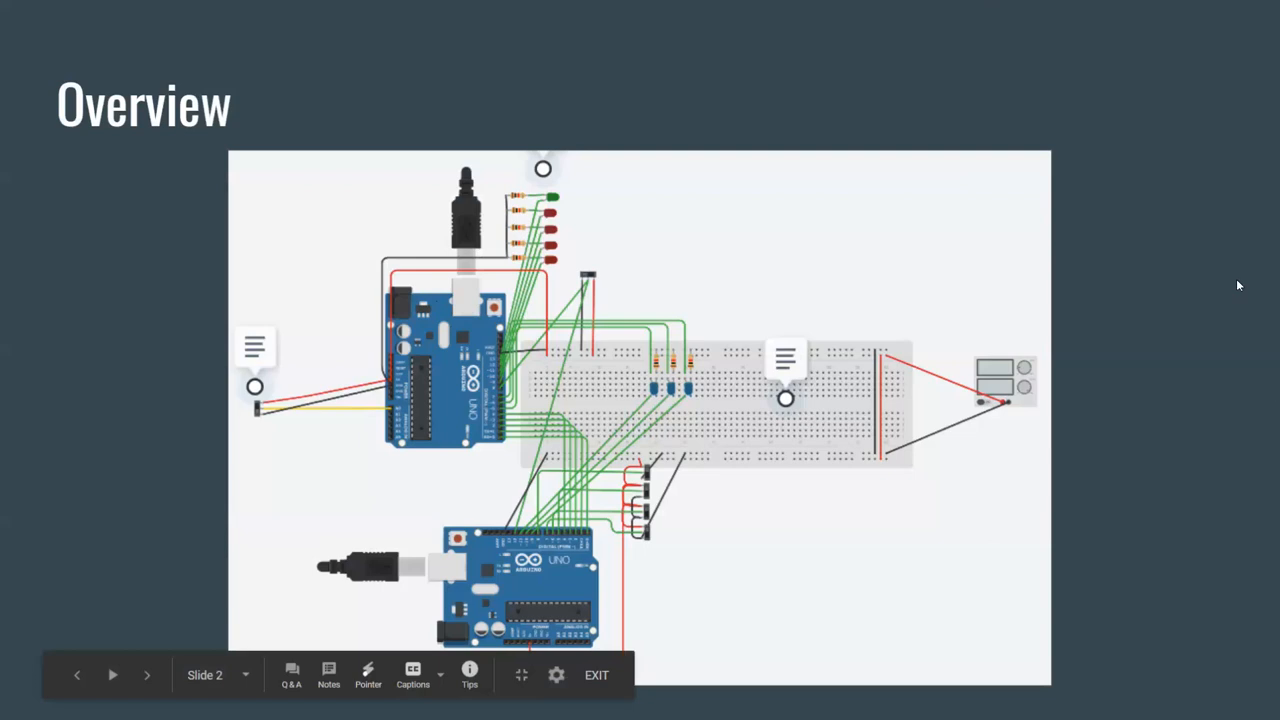
- Advance the deck past the Overview slide toward the end of the presentation
click(596, 675)
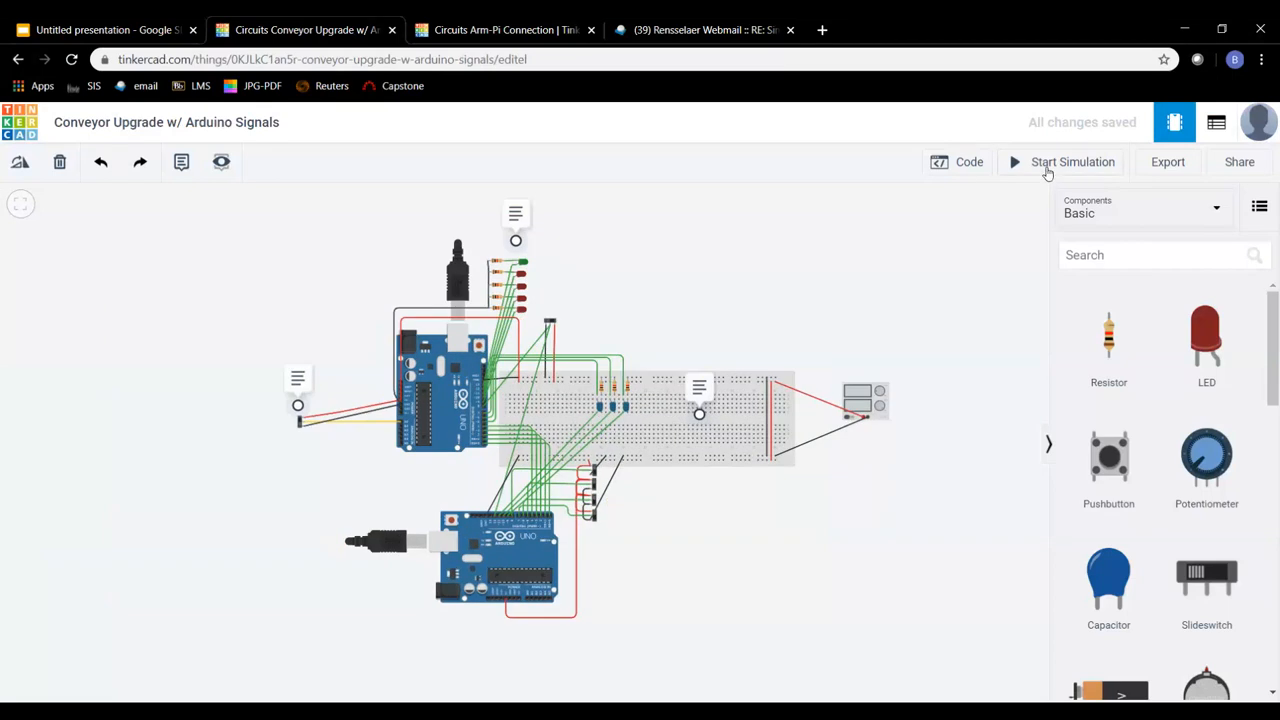
- Review the conveyor circuit's Arduino sketch in the Code panel and start its simulation
click(968, 161)
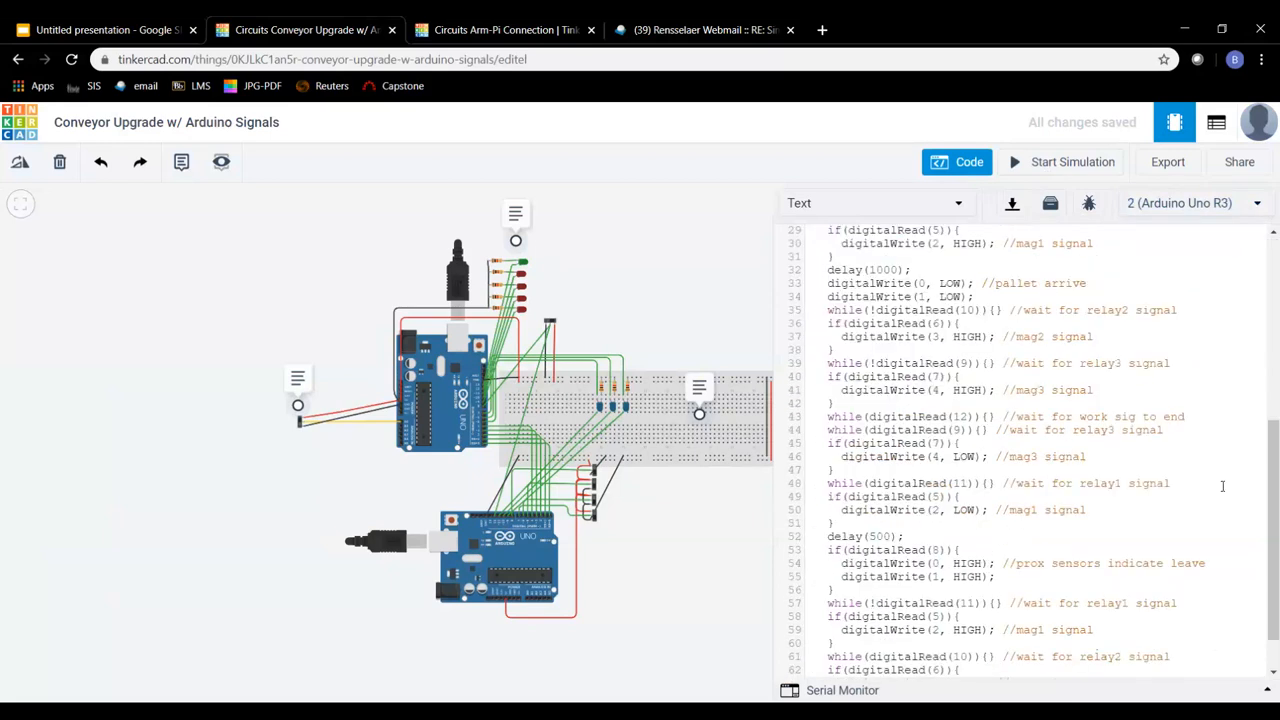
click(1255, 203)
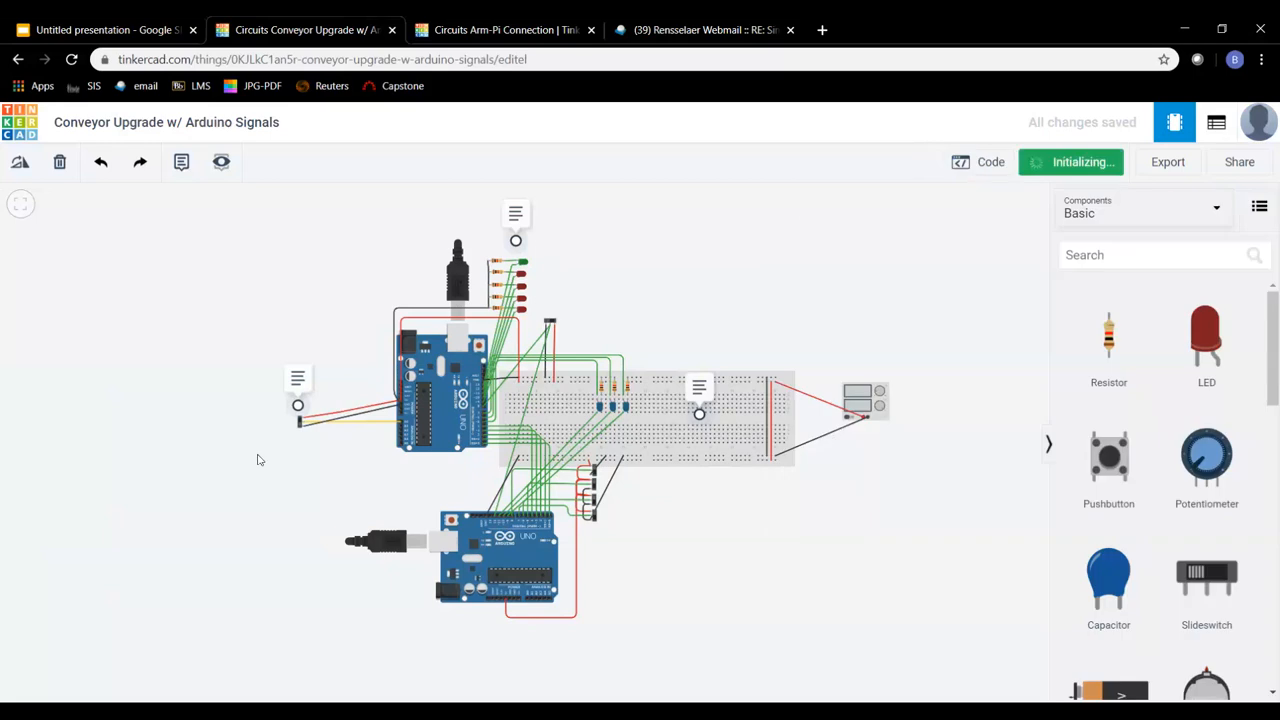
click(1071, 161)
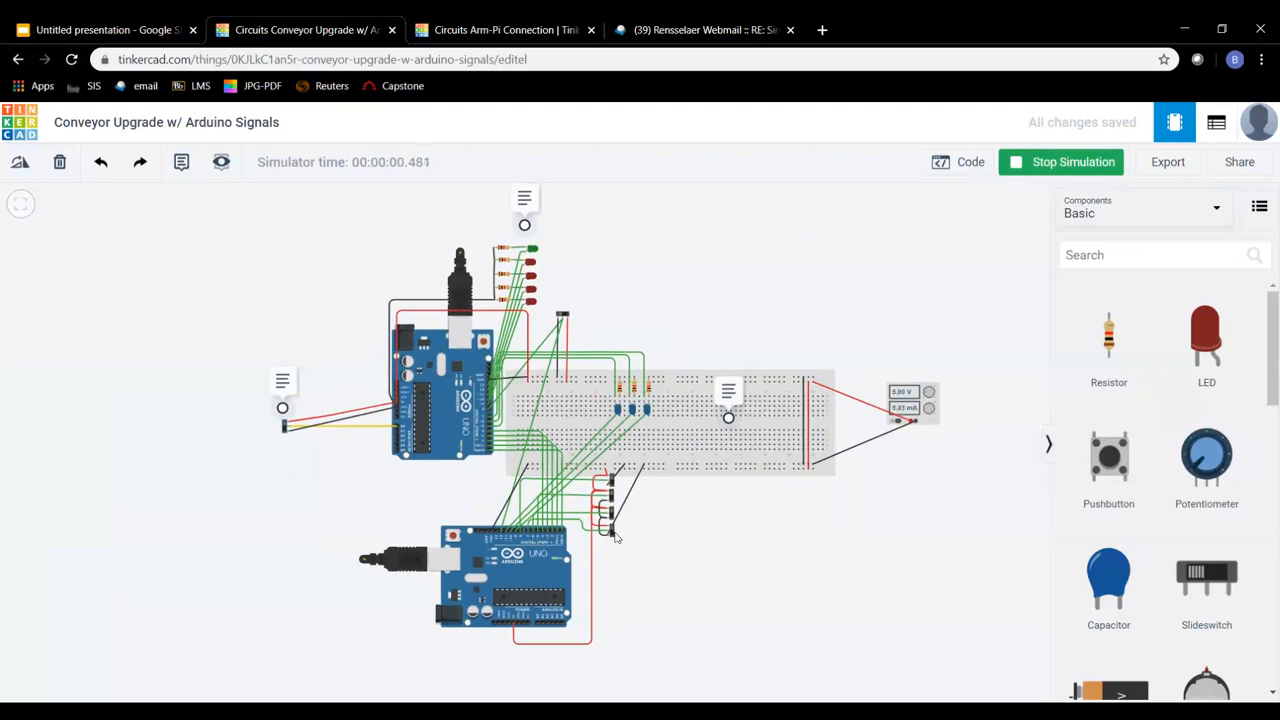
mouse_move(647, 284)
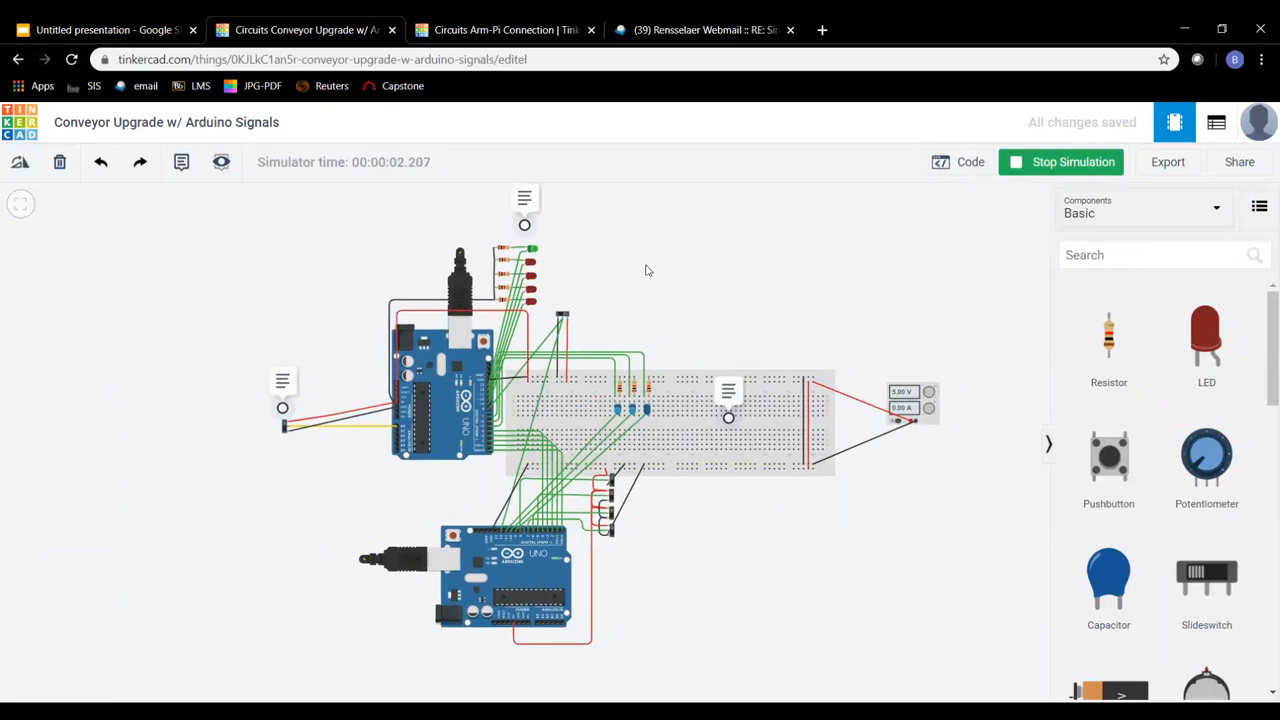
mouse_move(641, 316)
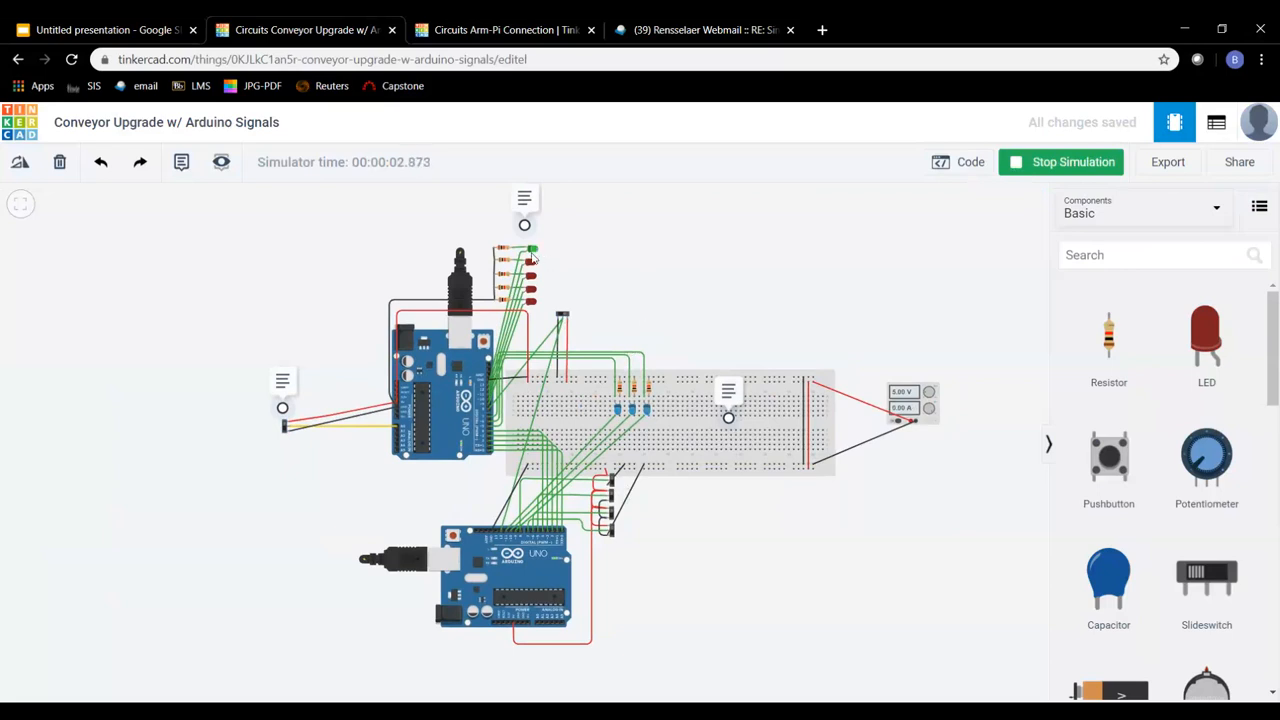
mouse_move(637, 272)
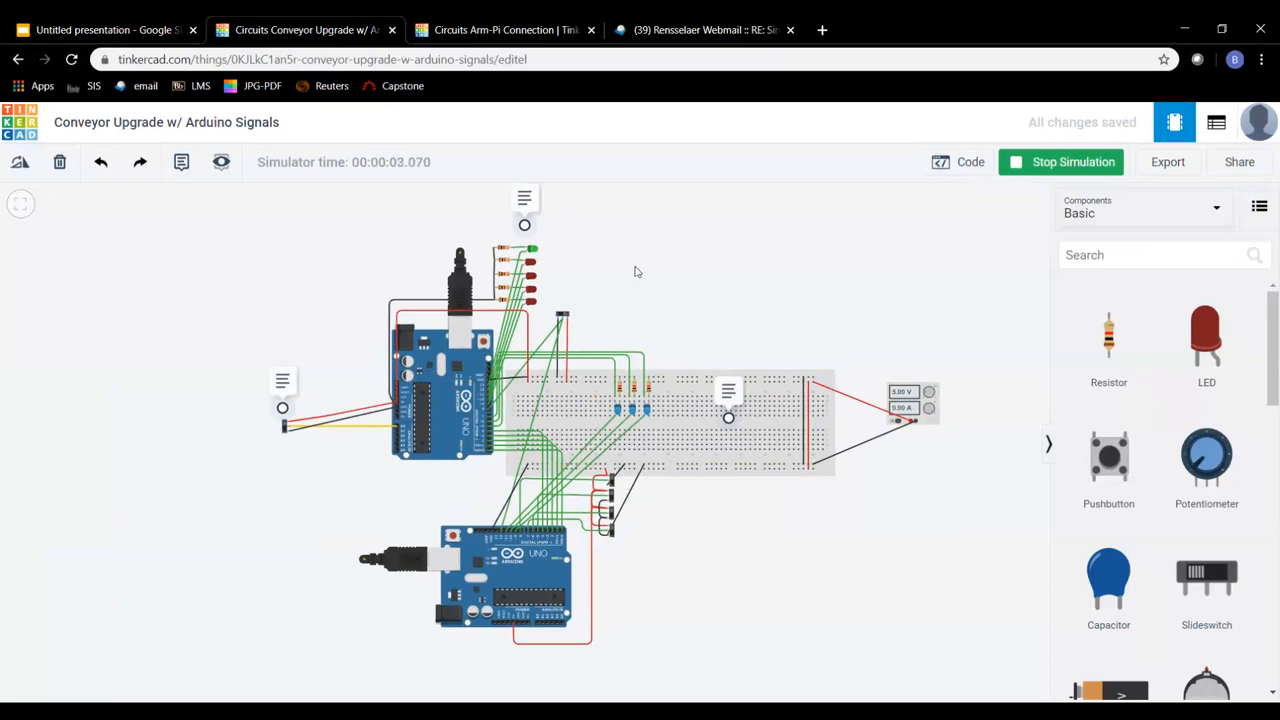
mouse_move(566, 320)
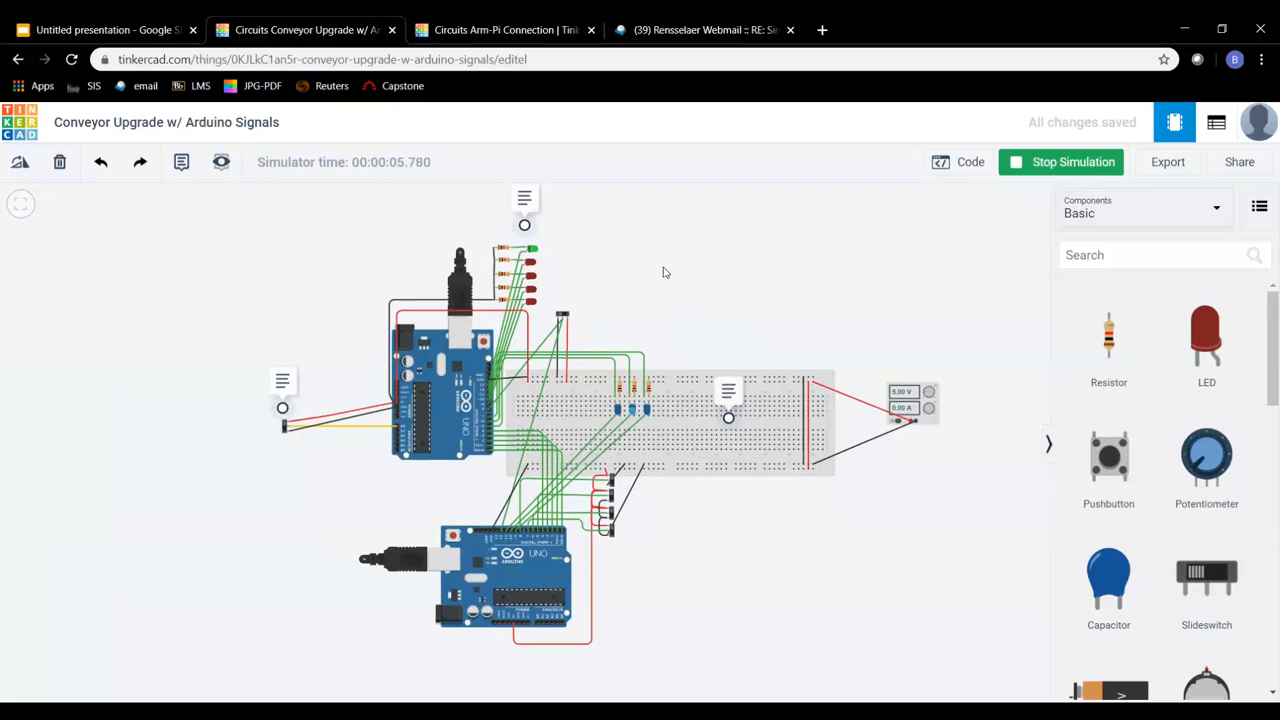
mouse_move(610, 298)
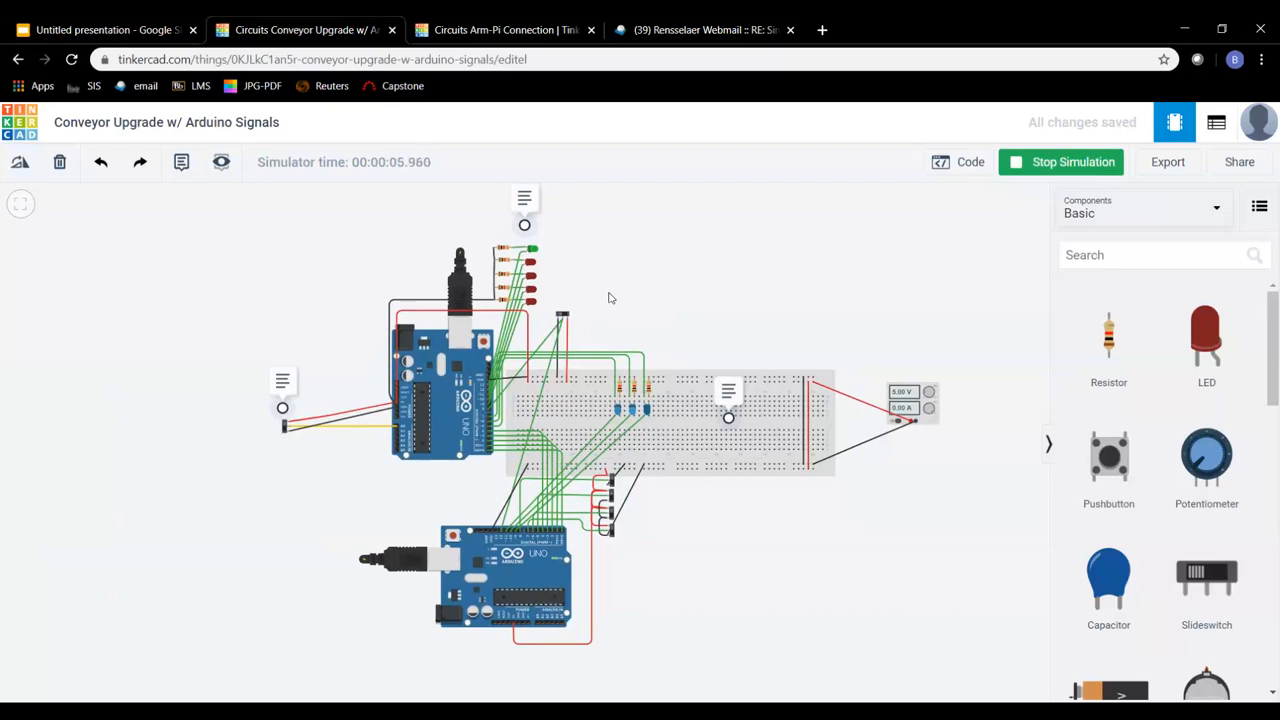
mouse_move(776, 274)
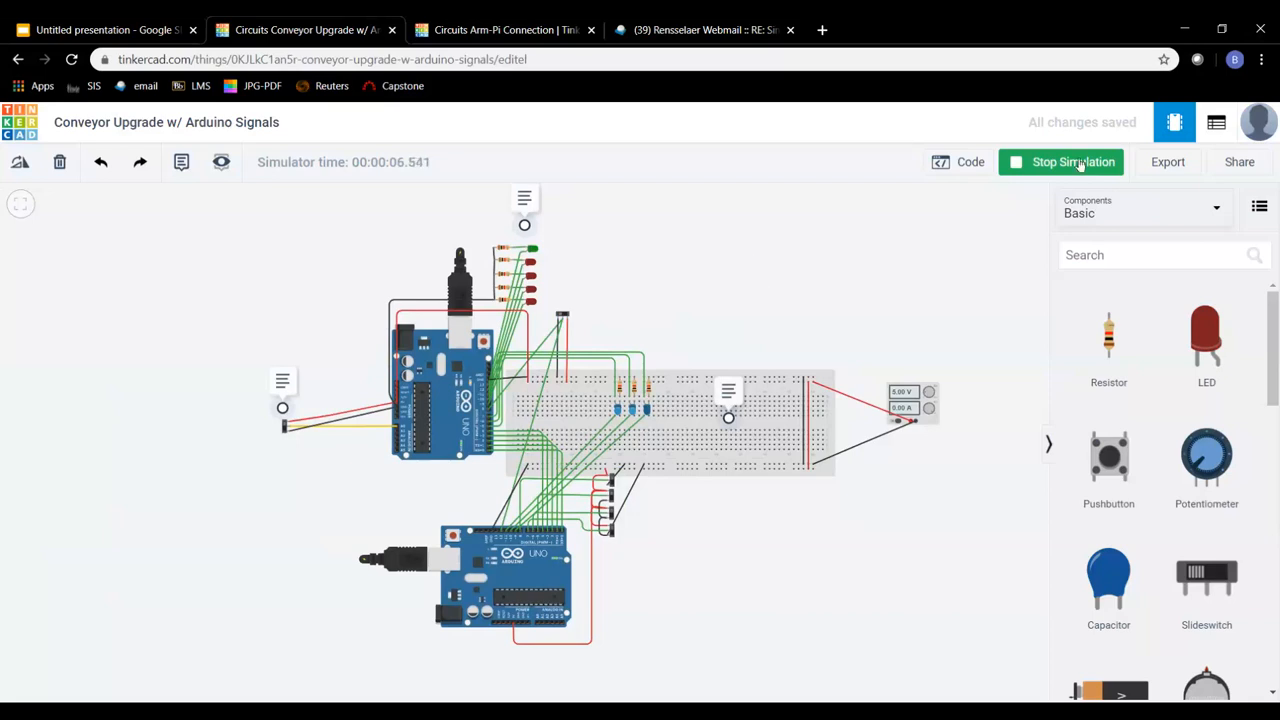
- Stop the conveyor simulation, rerun it for about two seconds, then stop it again
click(1072, 161)
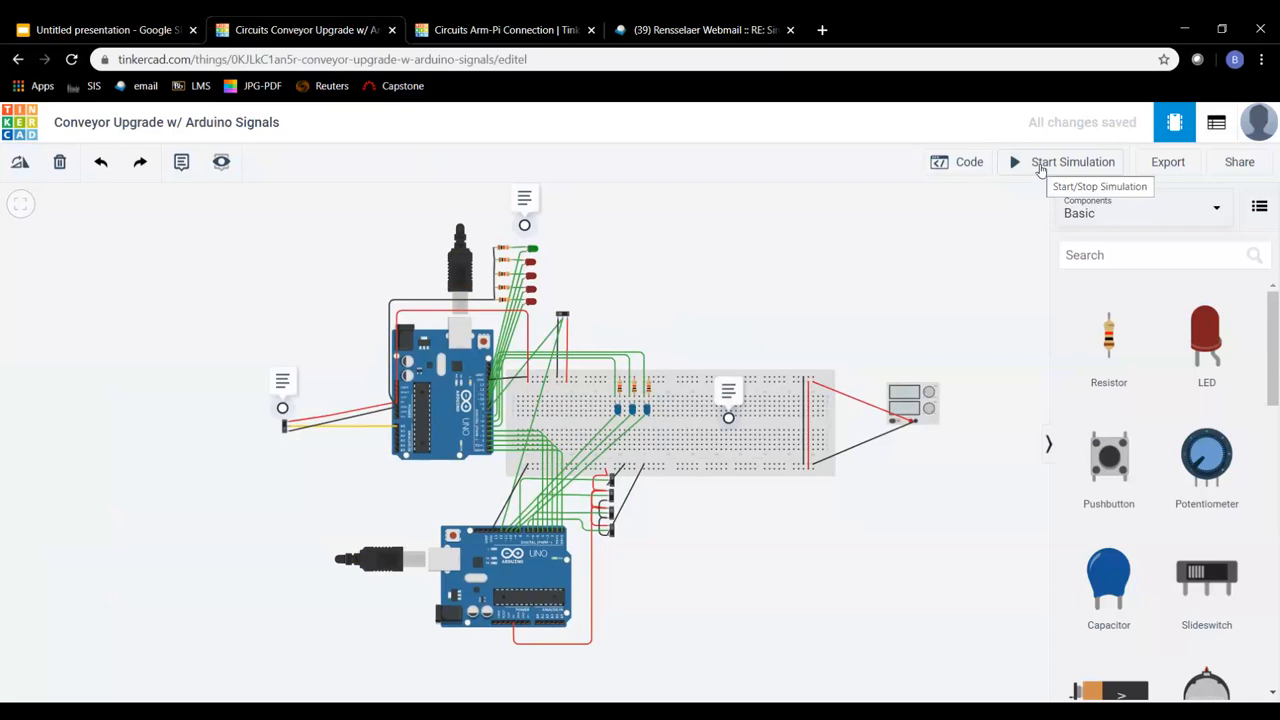
mouse_move(1072, 162)
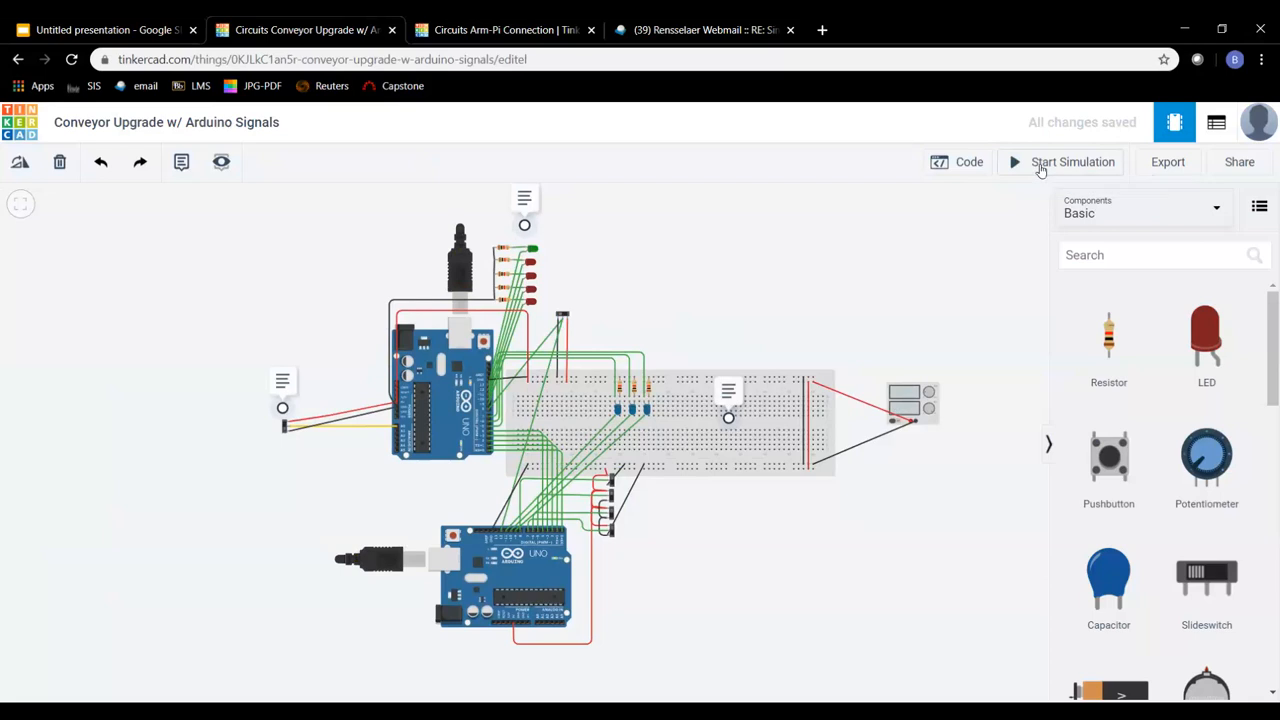
click(1072, 161)
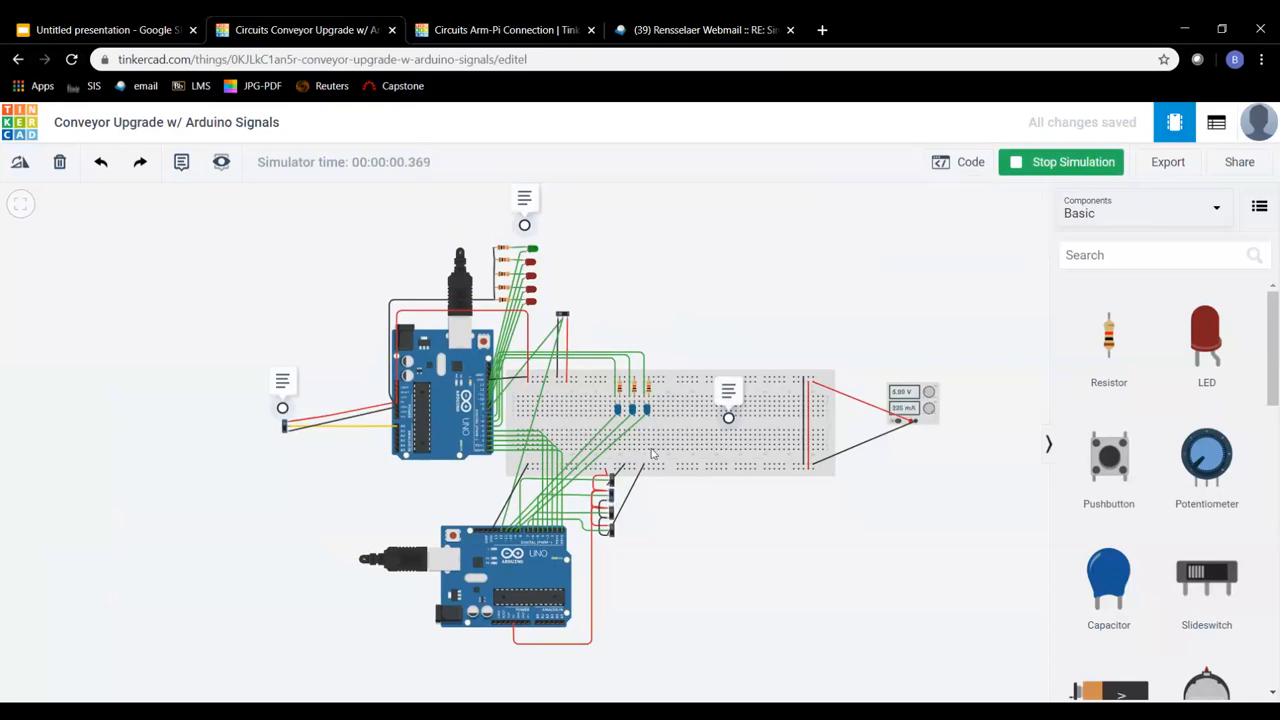
mouse_move(547, 288)
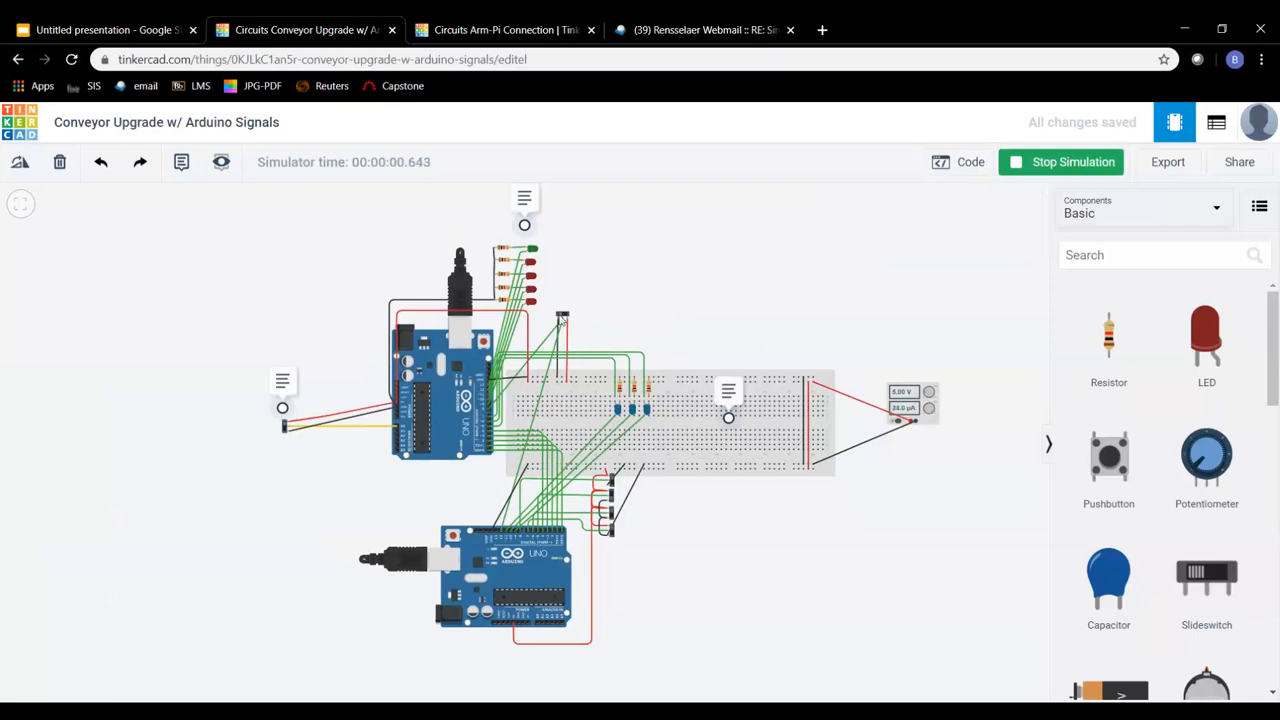
mouse_move(695, 287)
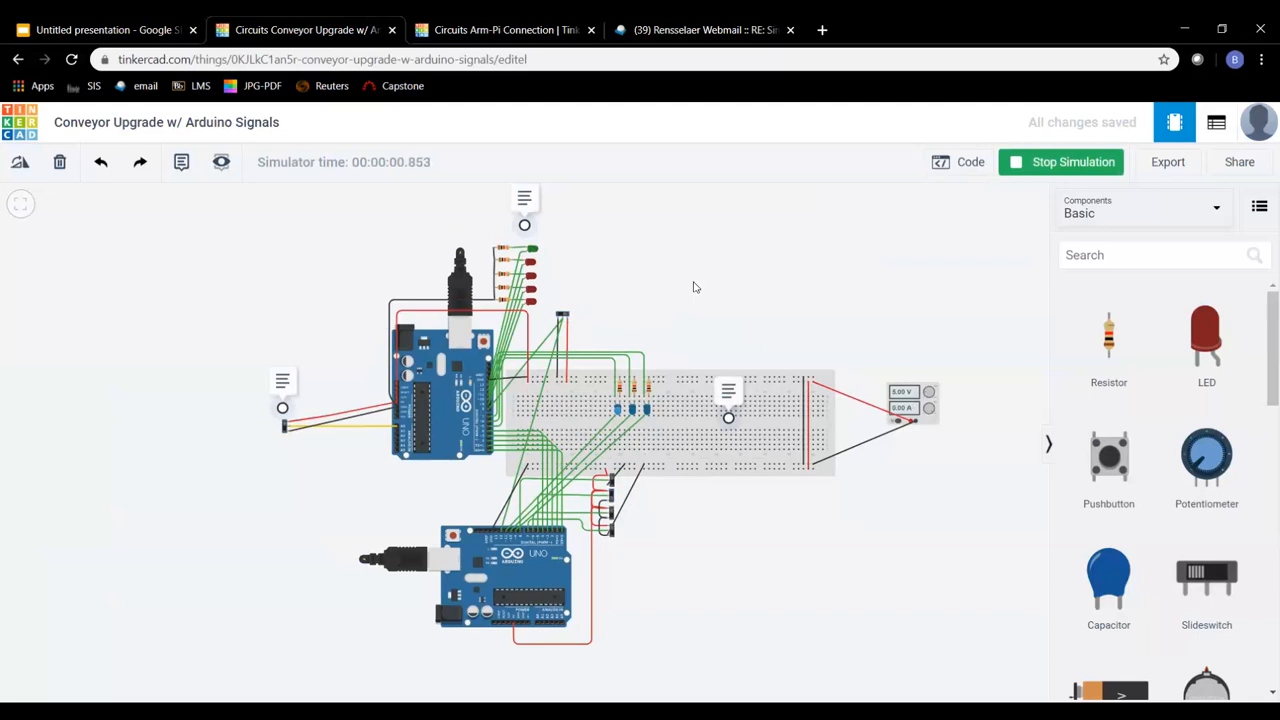
mouse_move(538, 318)
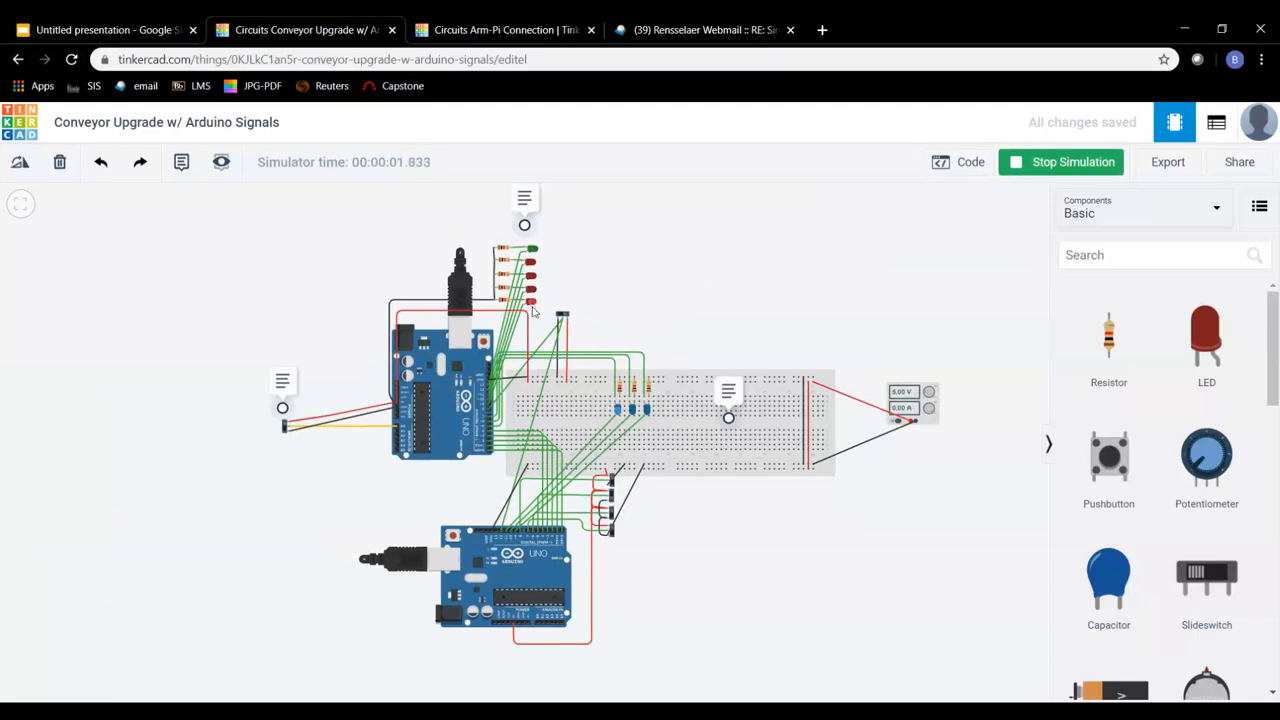
mouse_move(1040, 194)
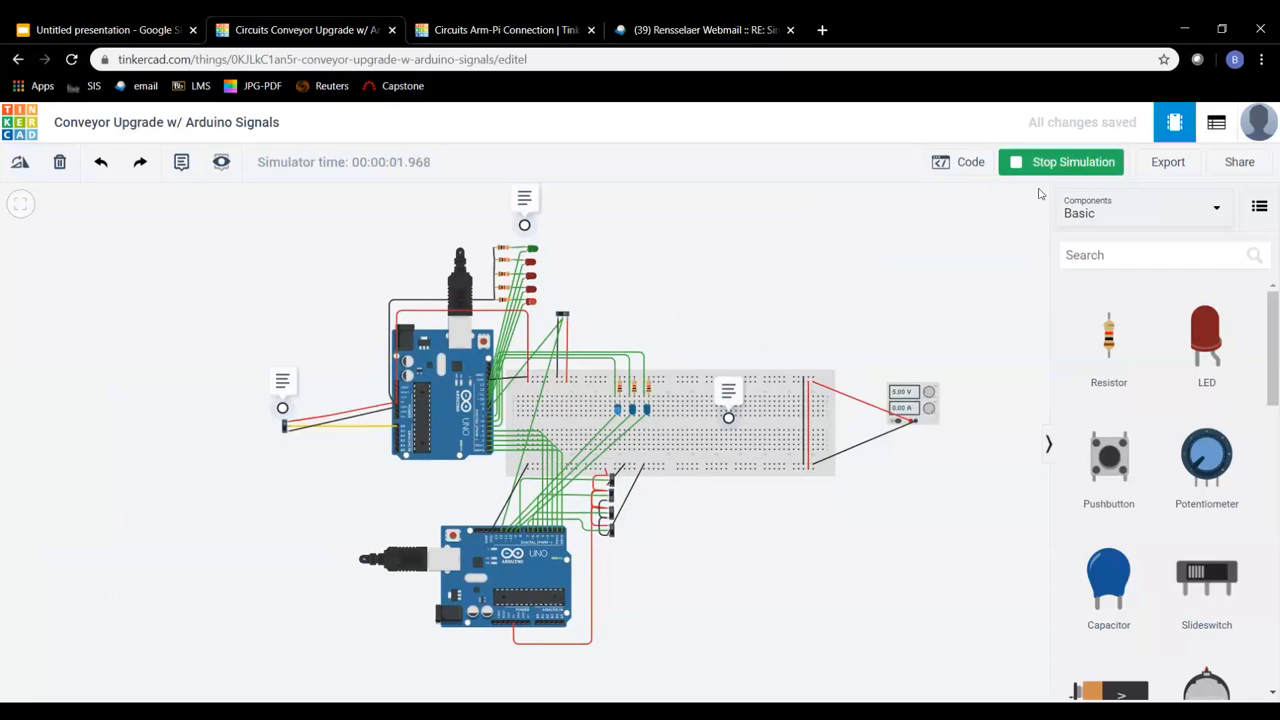
click(1060, 161)
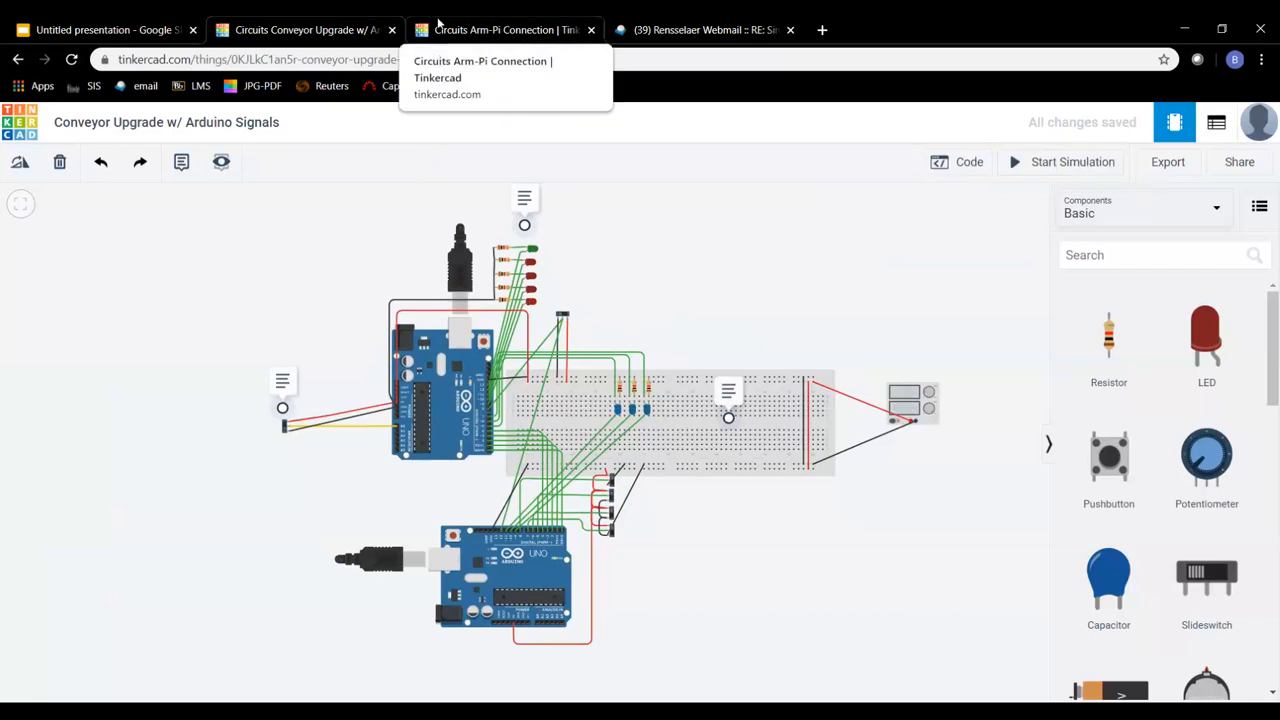
- Switch to the Arm-Pi Connection design and start its two-Arduino simulation
click(500, 29)
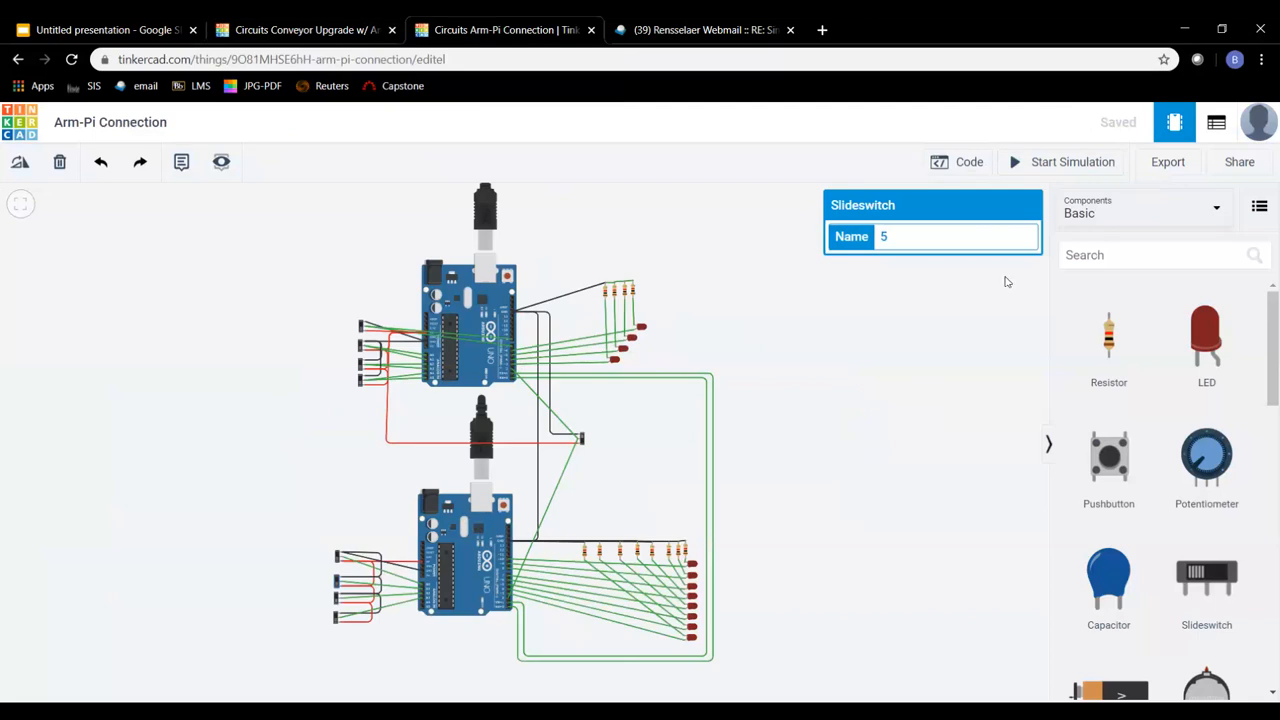
mouse_move(638, 336)
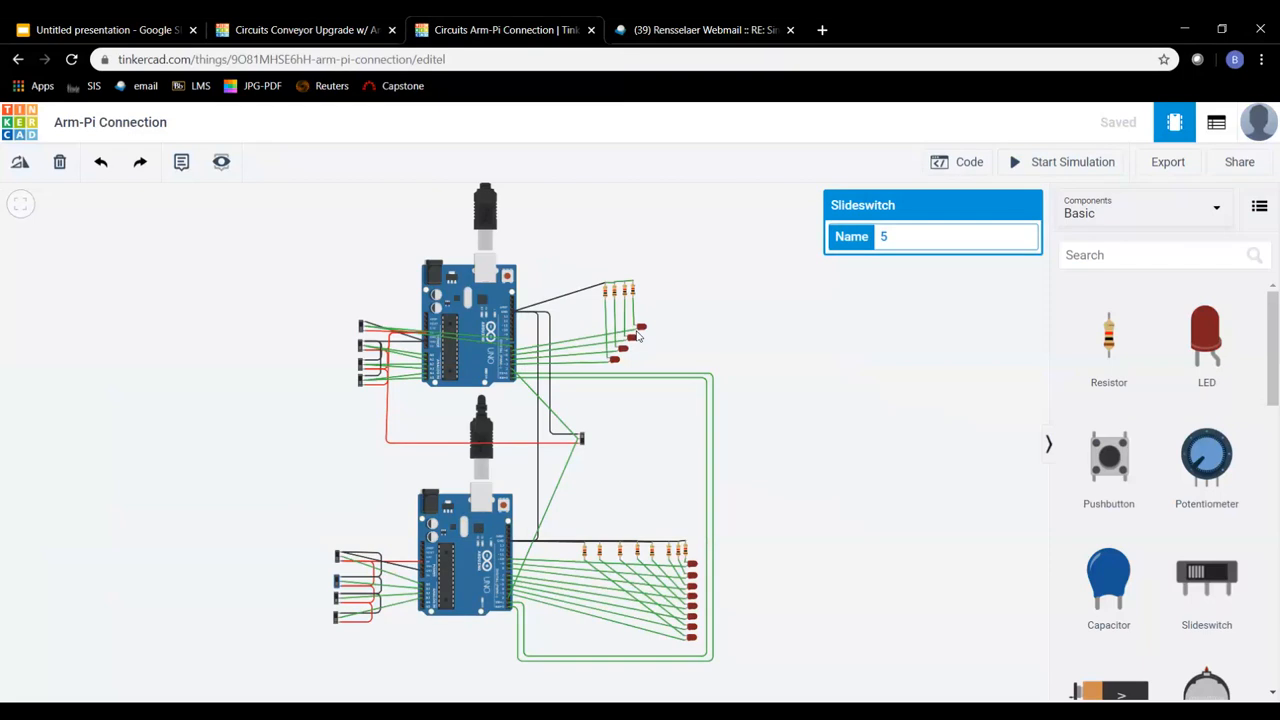
mouse_move(792, 267)
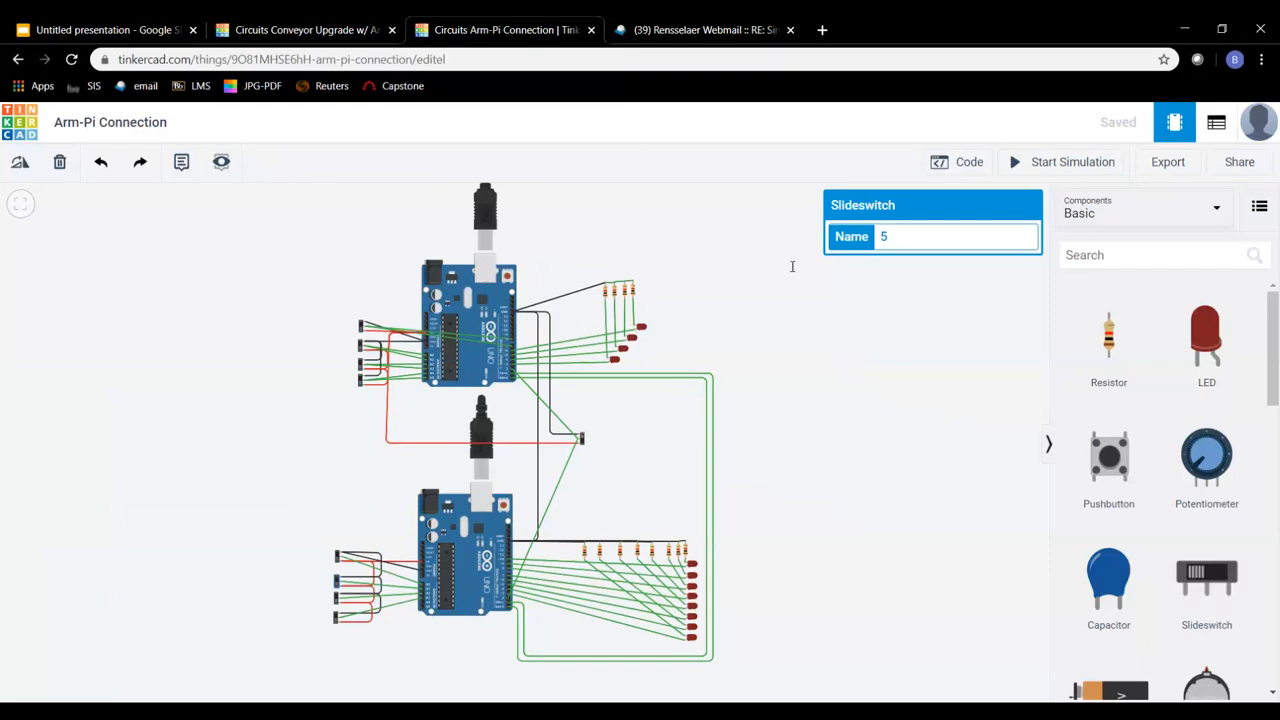
mouse_move(328, 344)
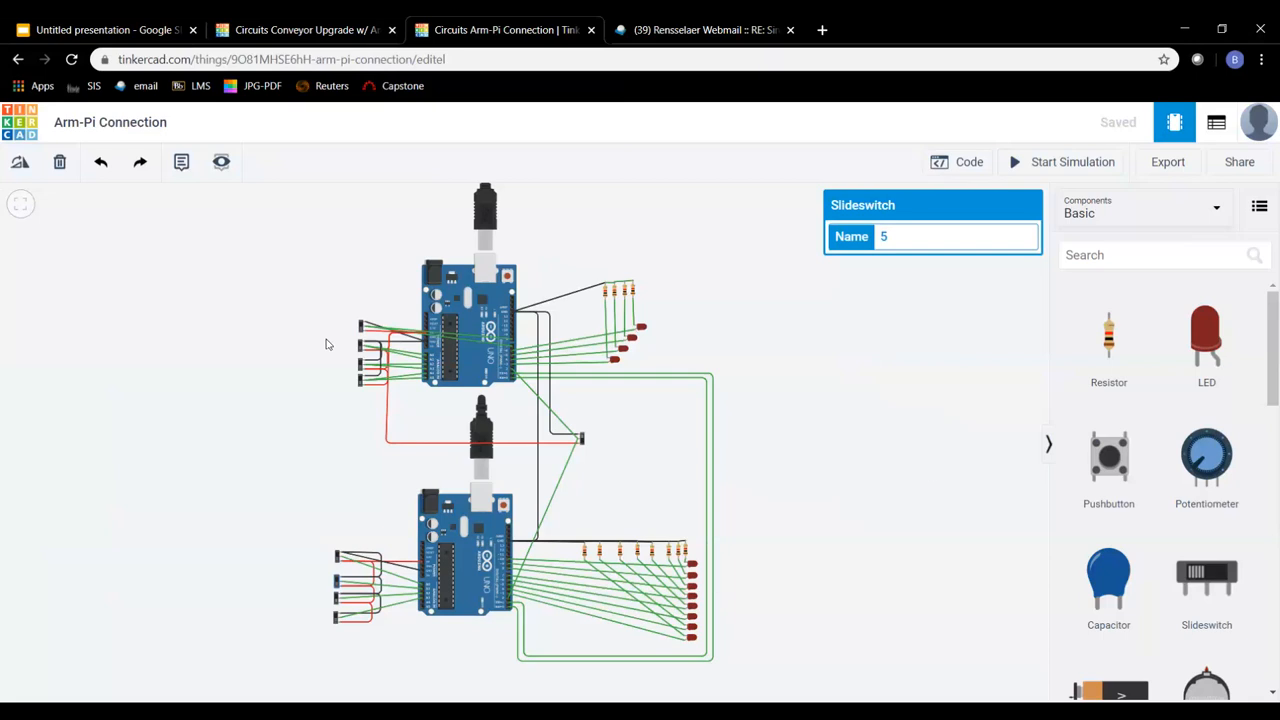
mouse_move(351, 403)
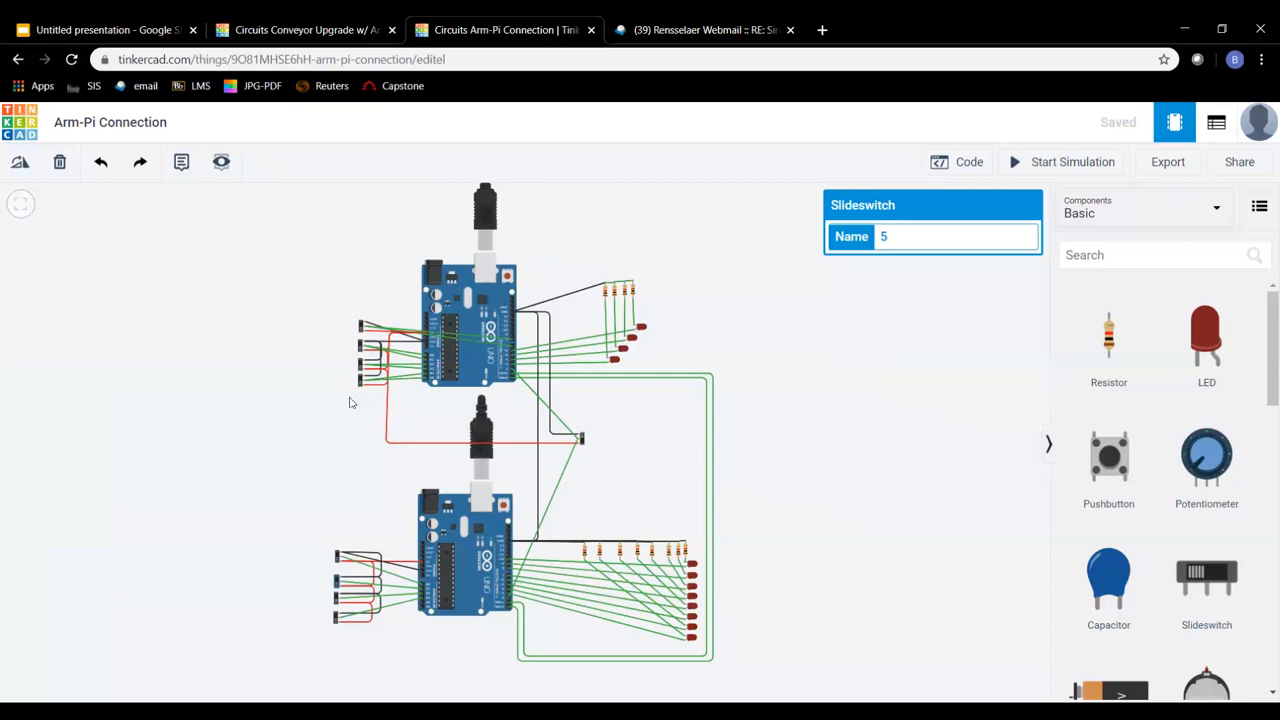
mouse_move(700, 575)
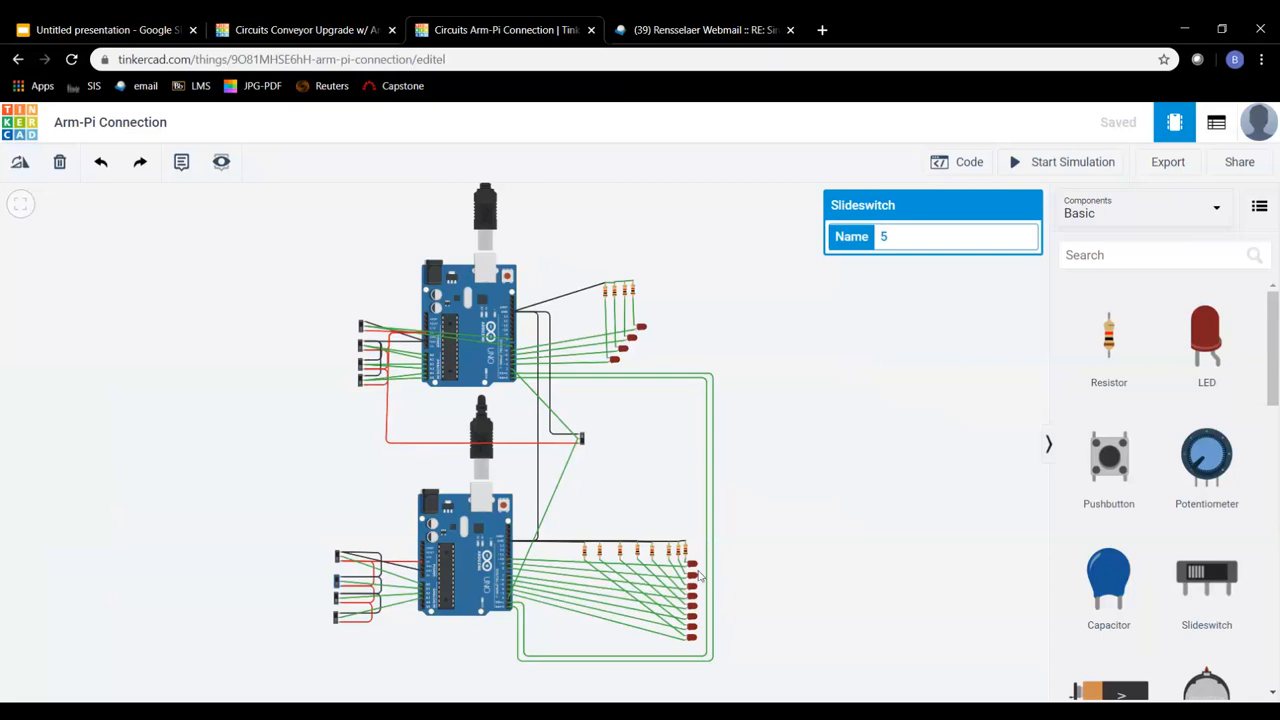
mouse_move(380, 543)
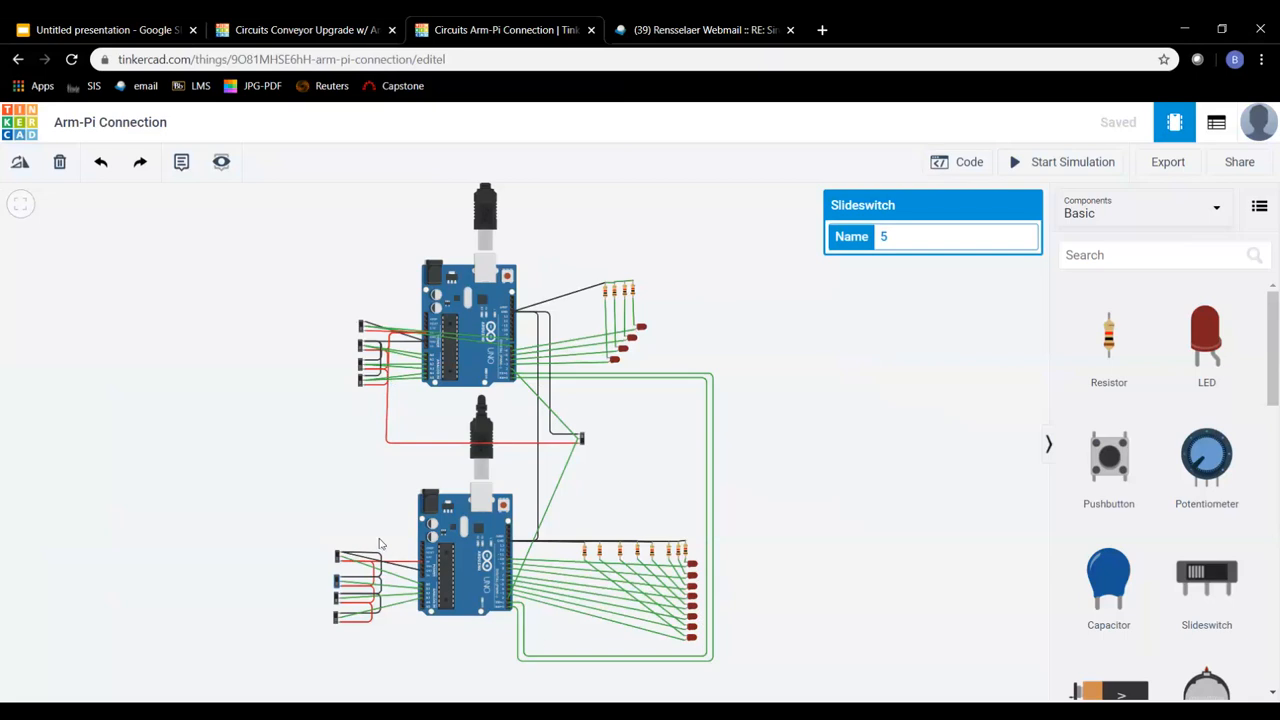
click(1072, 161)
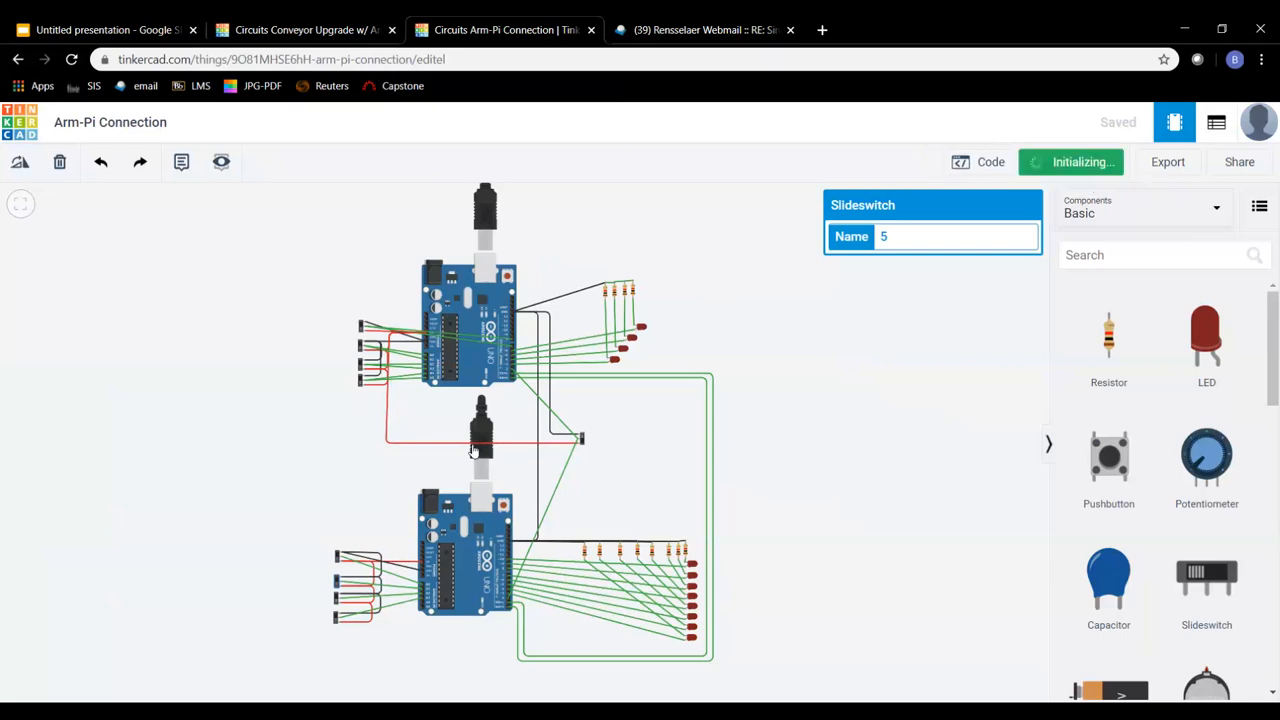
- Run the Arm-Pi simulation about 30 seconds, flipping the upper Arduino's slide switch, then stop it
click(1071, 161)
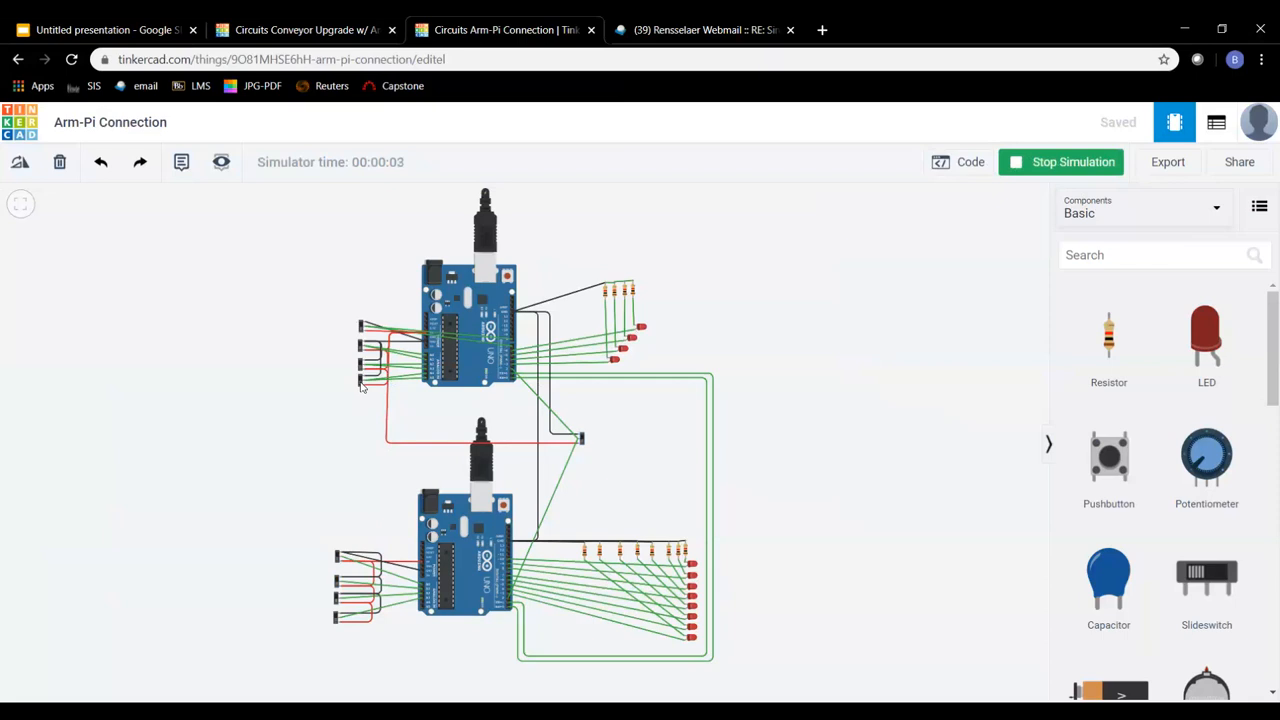
click(360, 383)
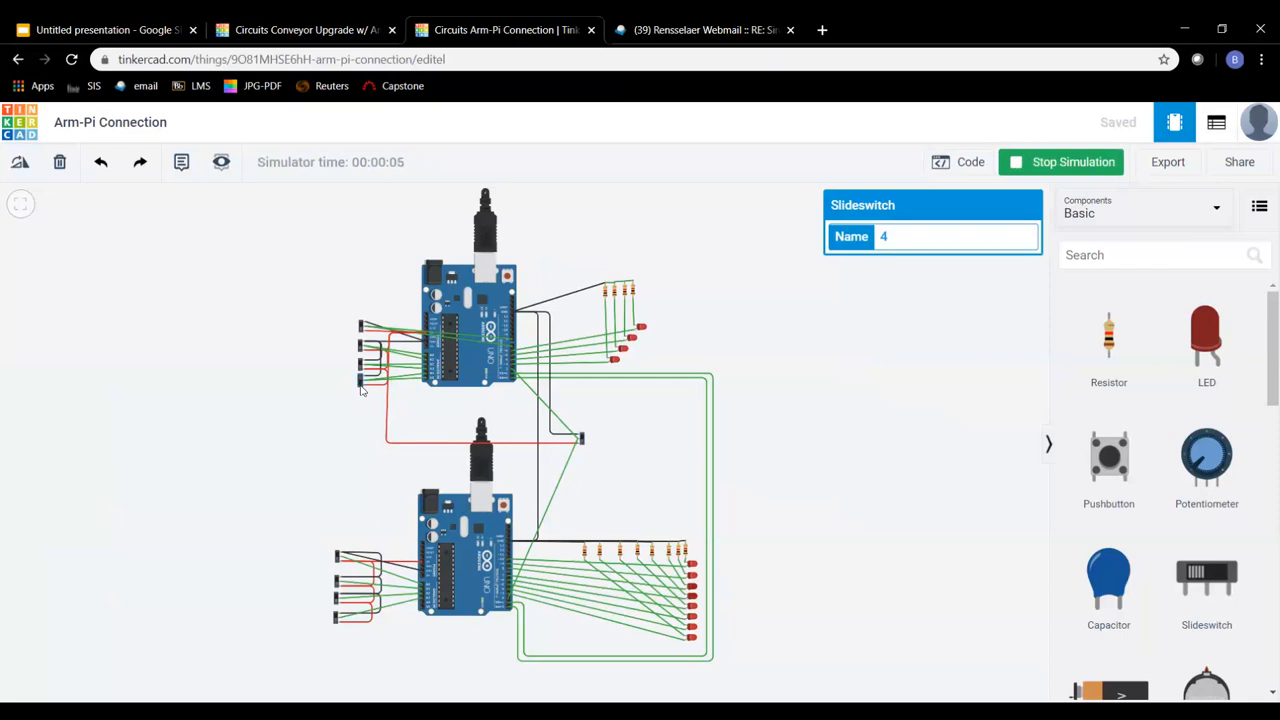
mouse_move(448, 411)
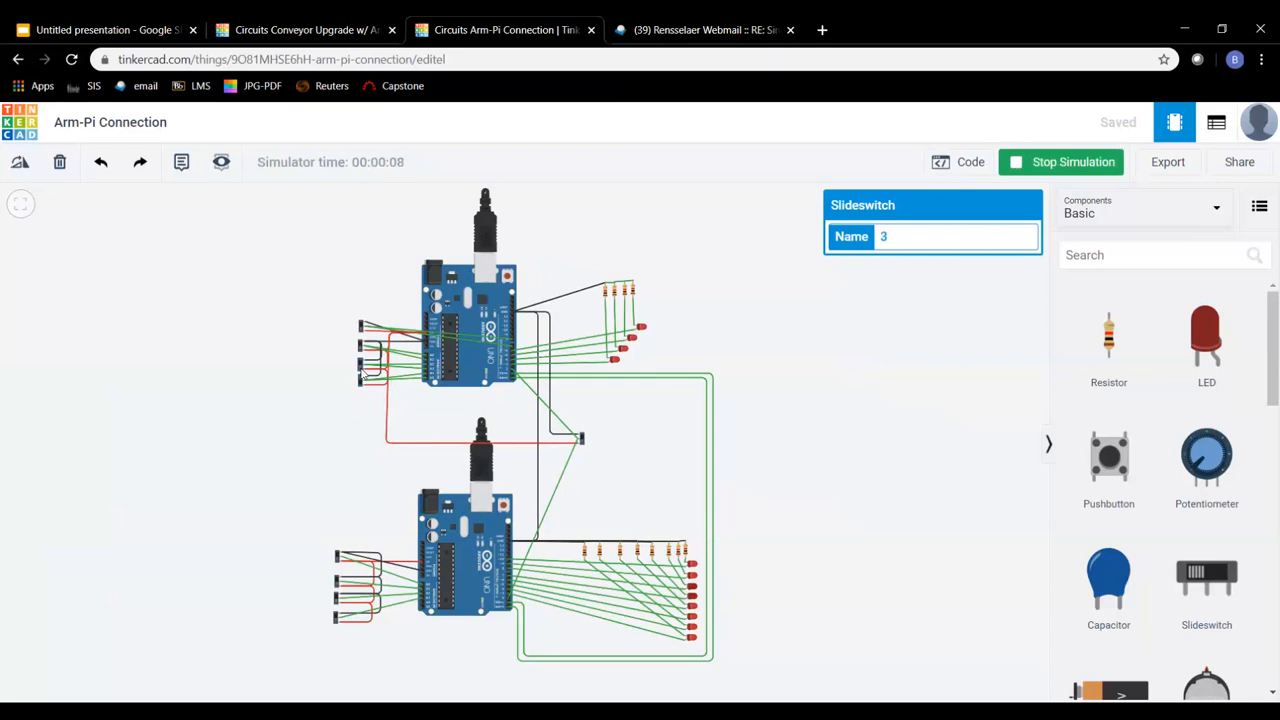
mouse_move(296, 421)
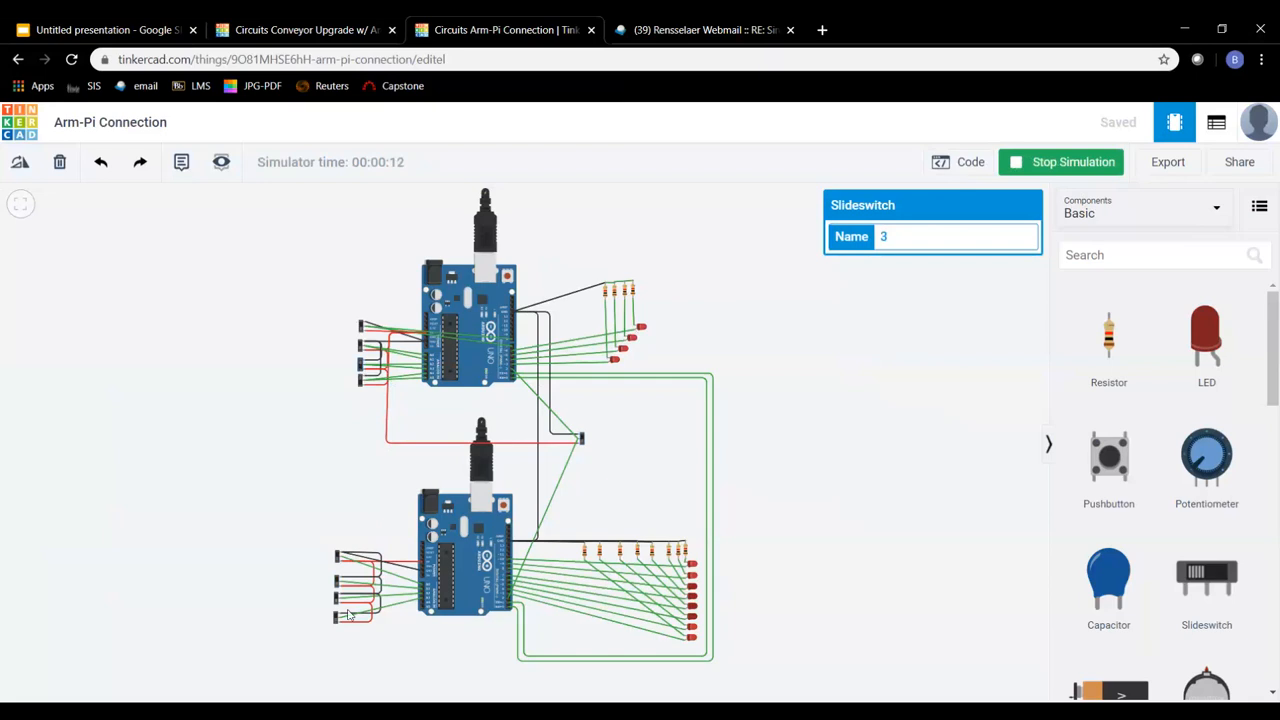
mouse_move(338, 625)
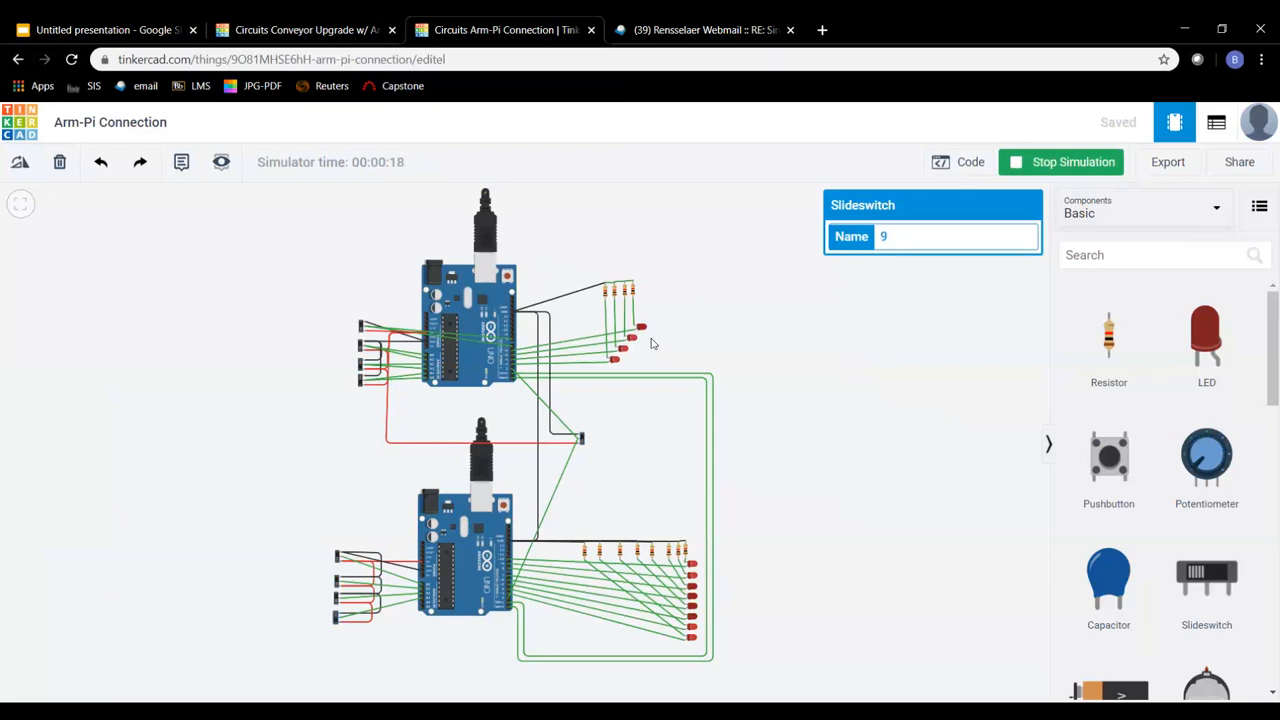
mouse_move(363, 371)
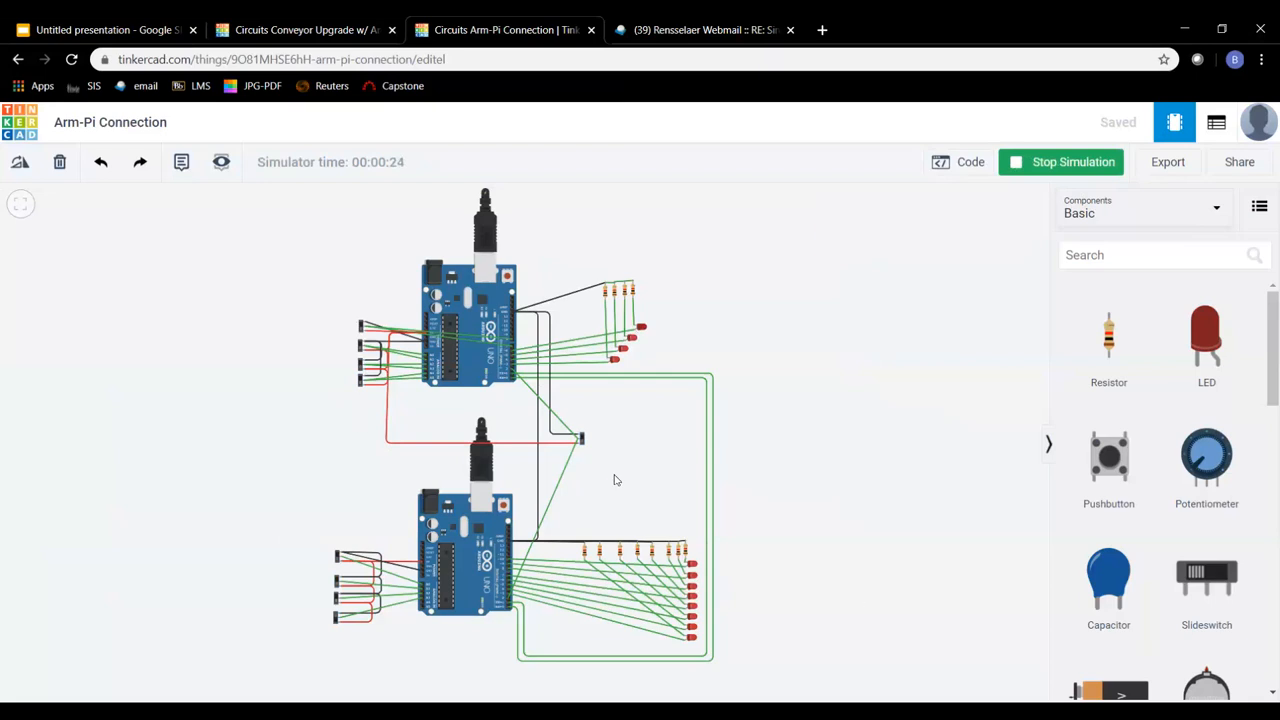
mouse_move(597, 386)
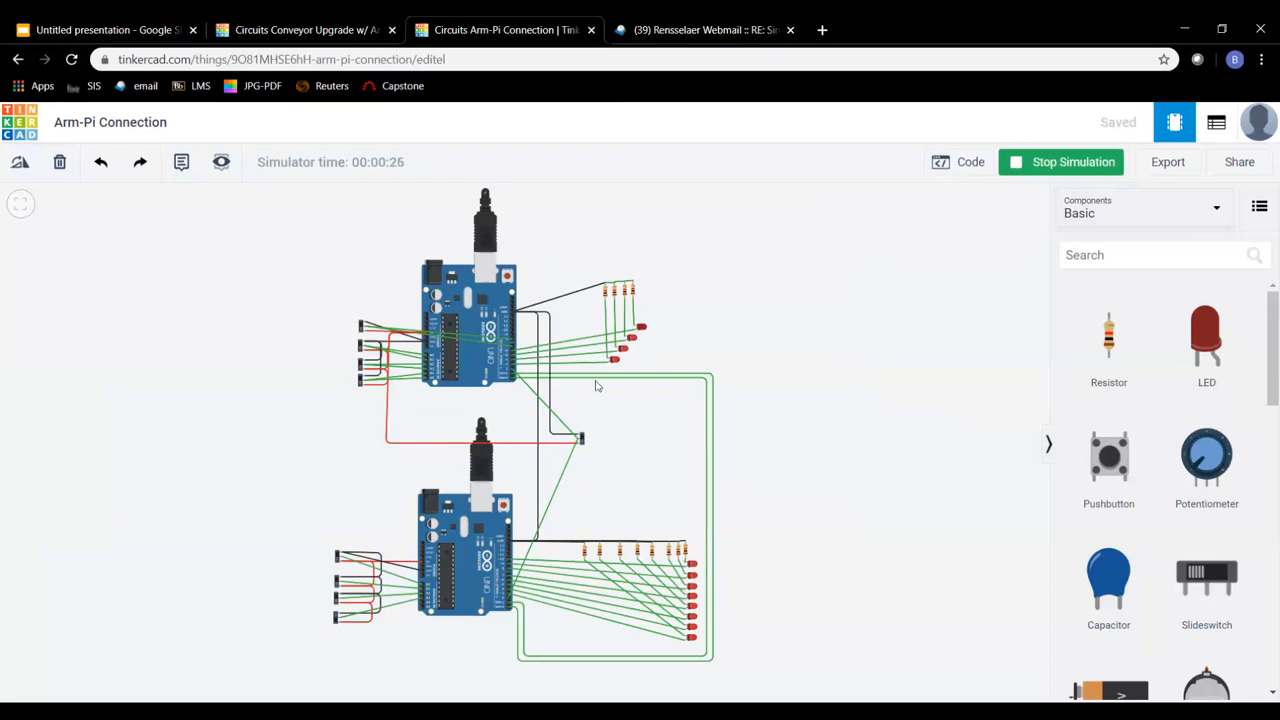
mouse_move(1098, 415)
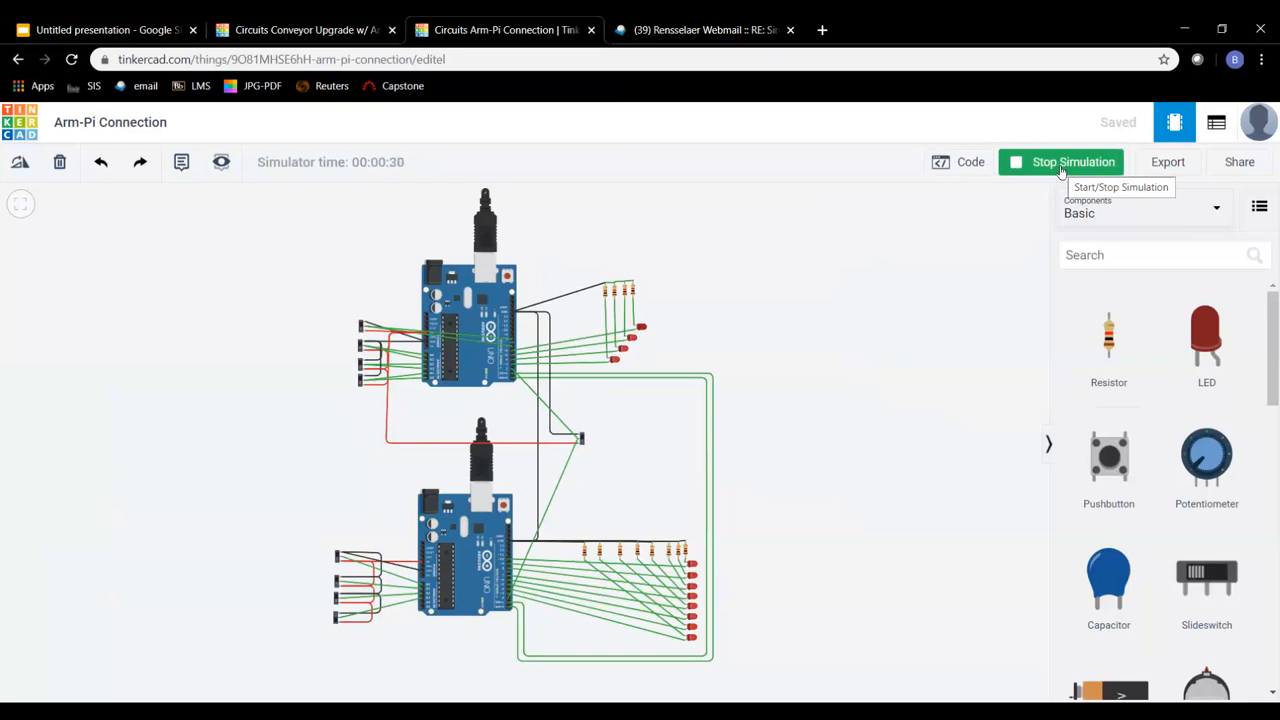
click(1073, 161)
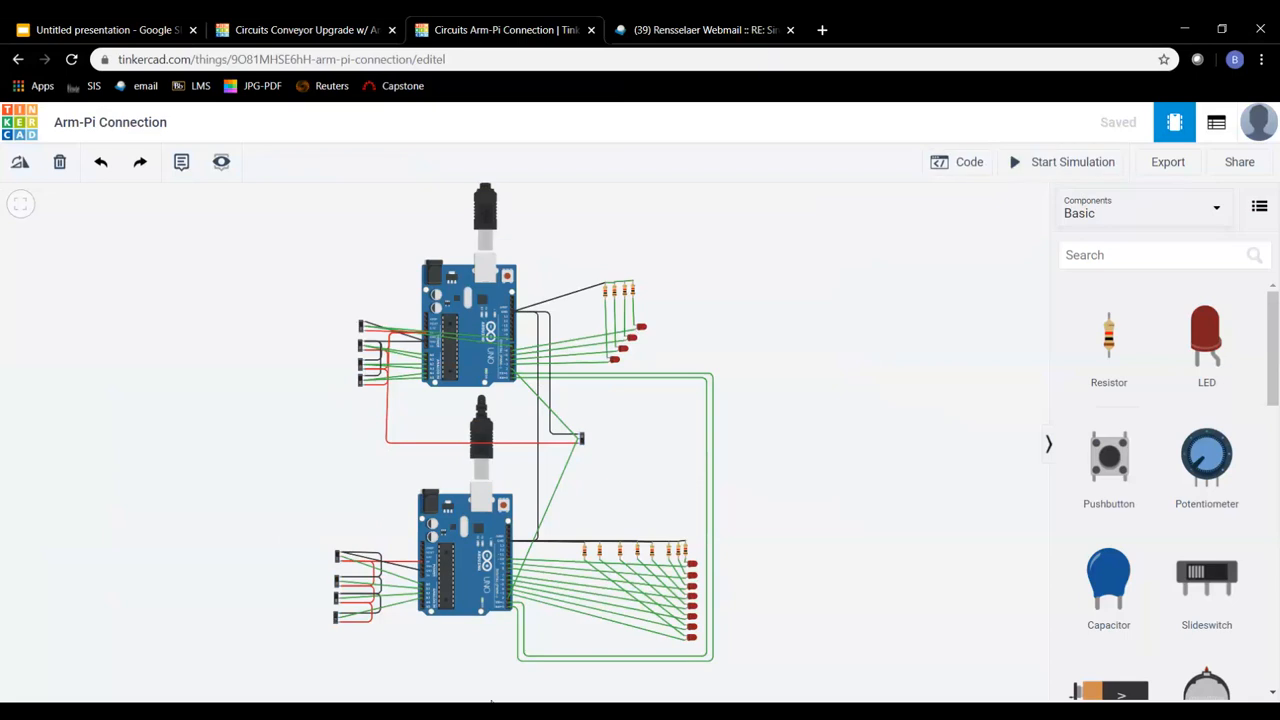